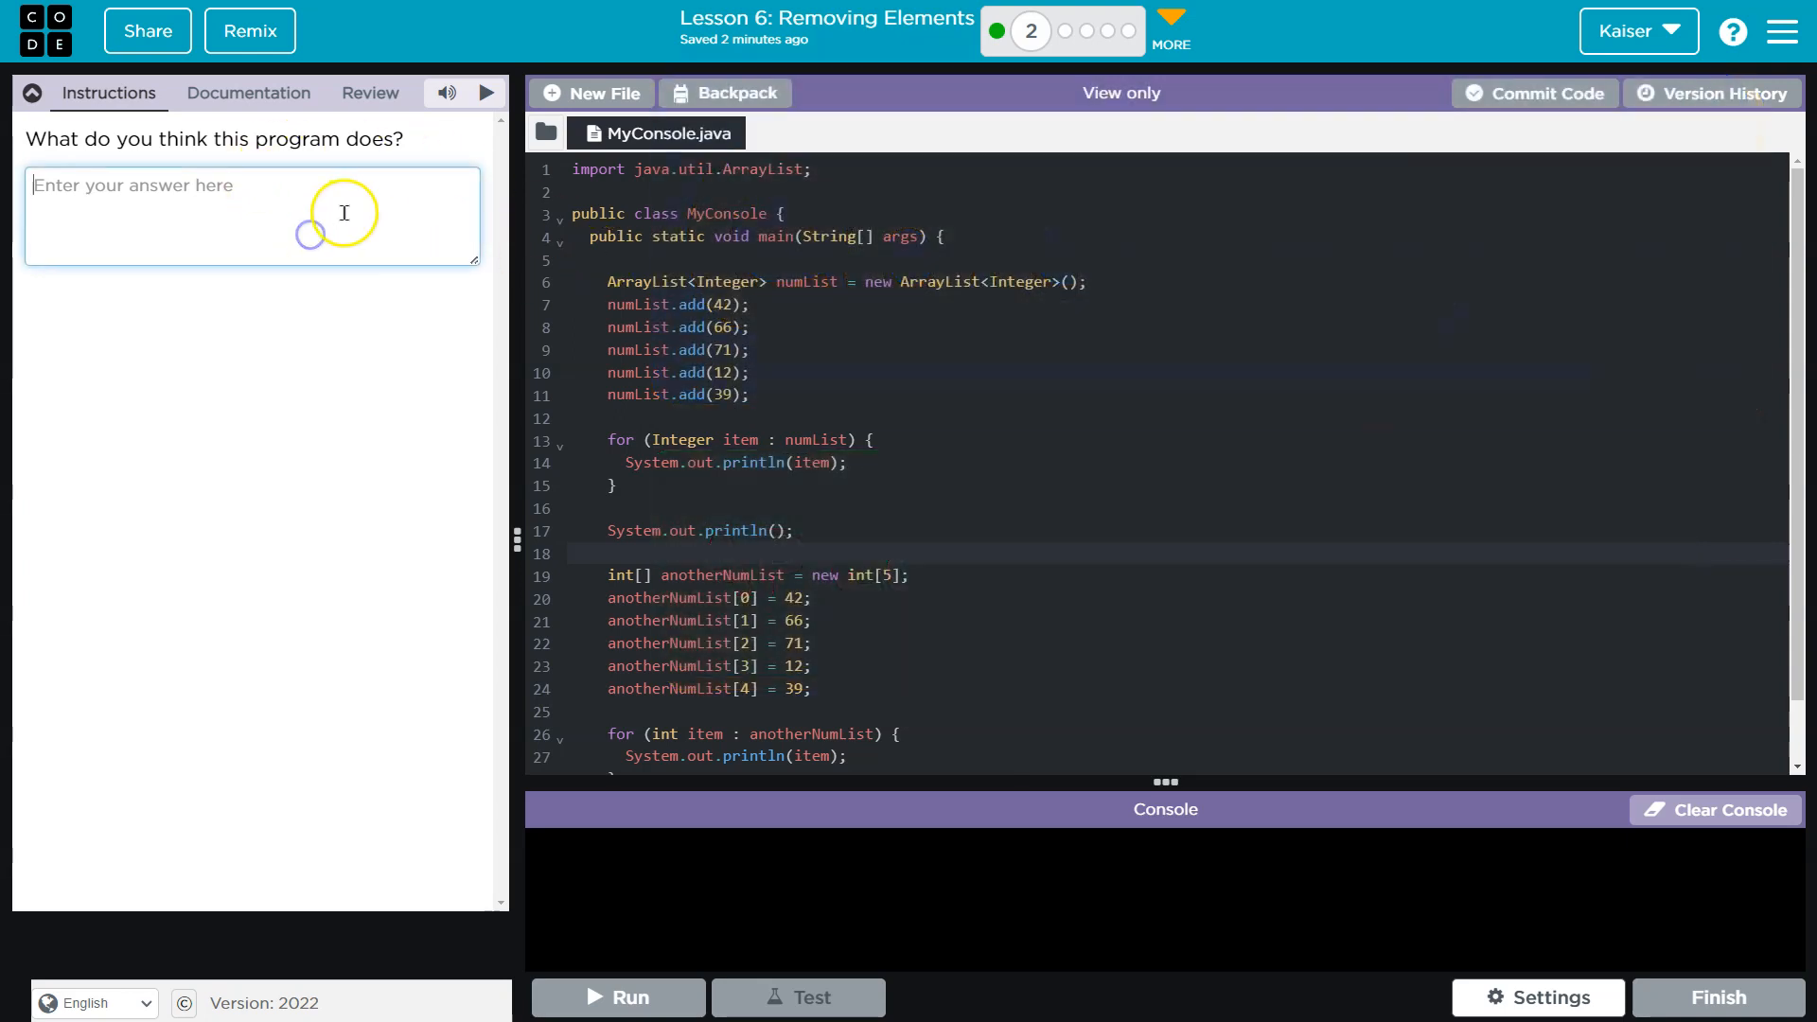
Write a two-point prediction: each list's numbers print and enhanced loops work for both data types
type("adsfsd")
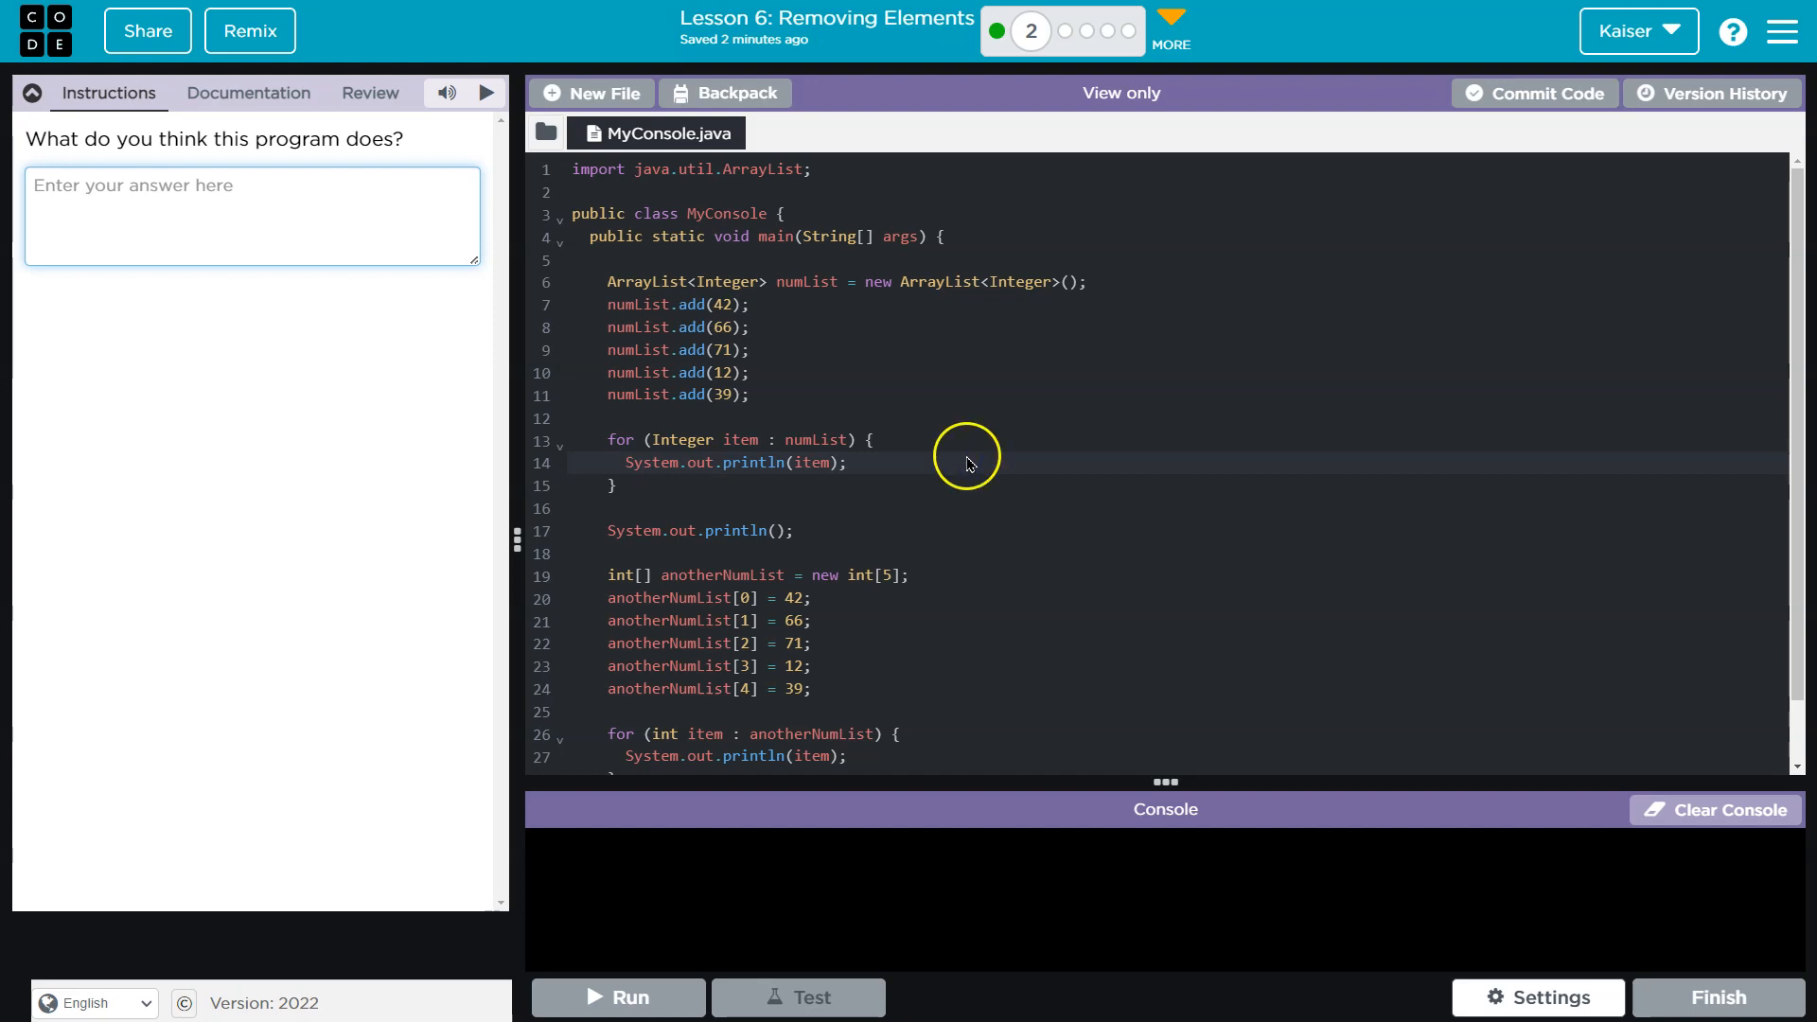
mouse_move(958, 373)
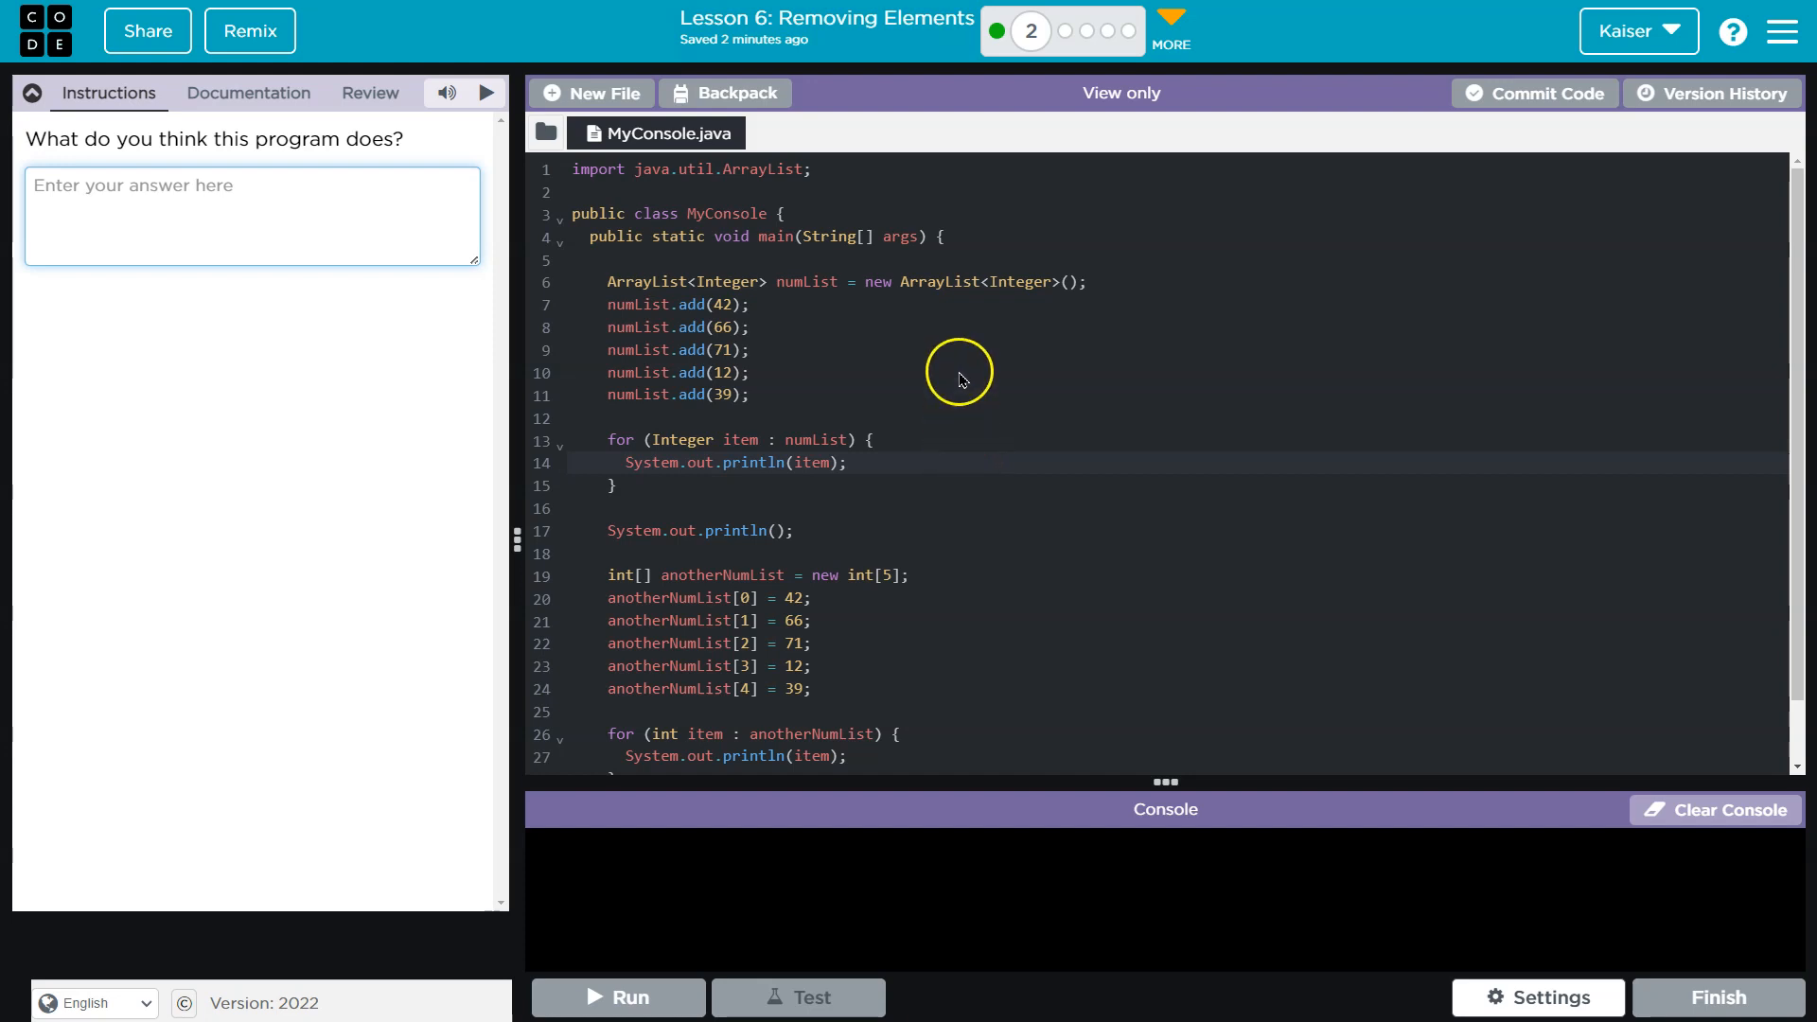
mouse_move(814, 411)
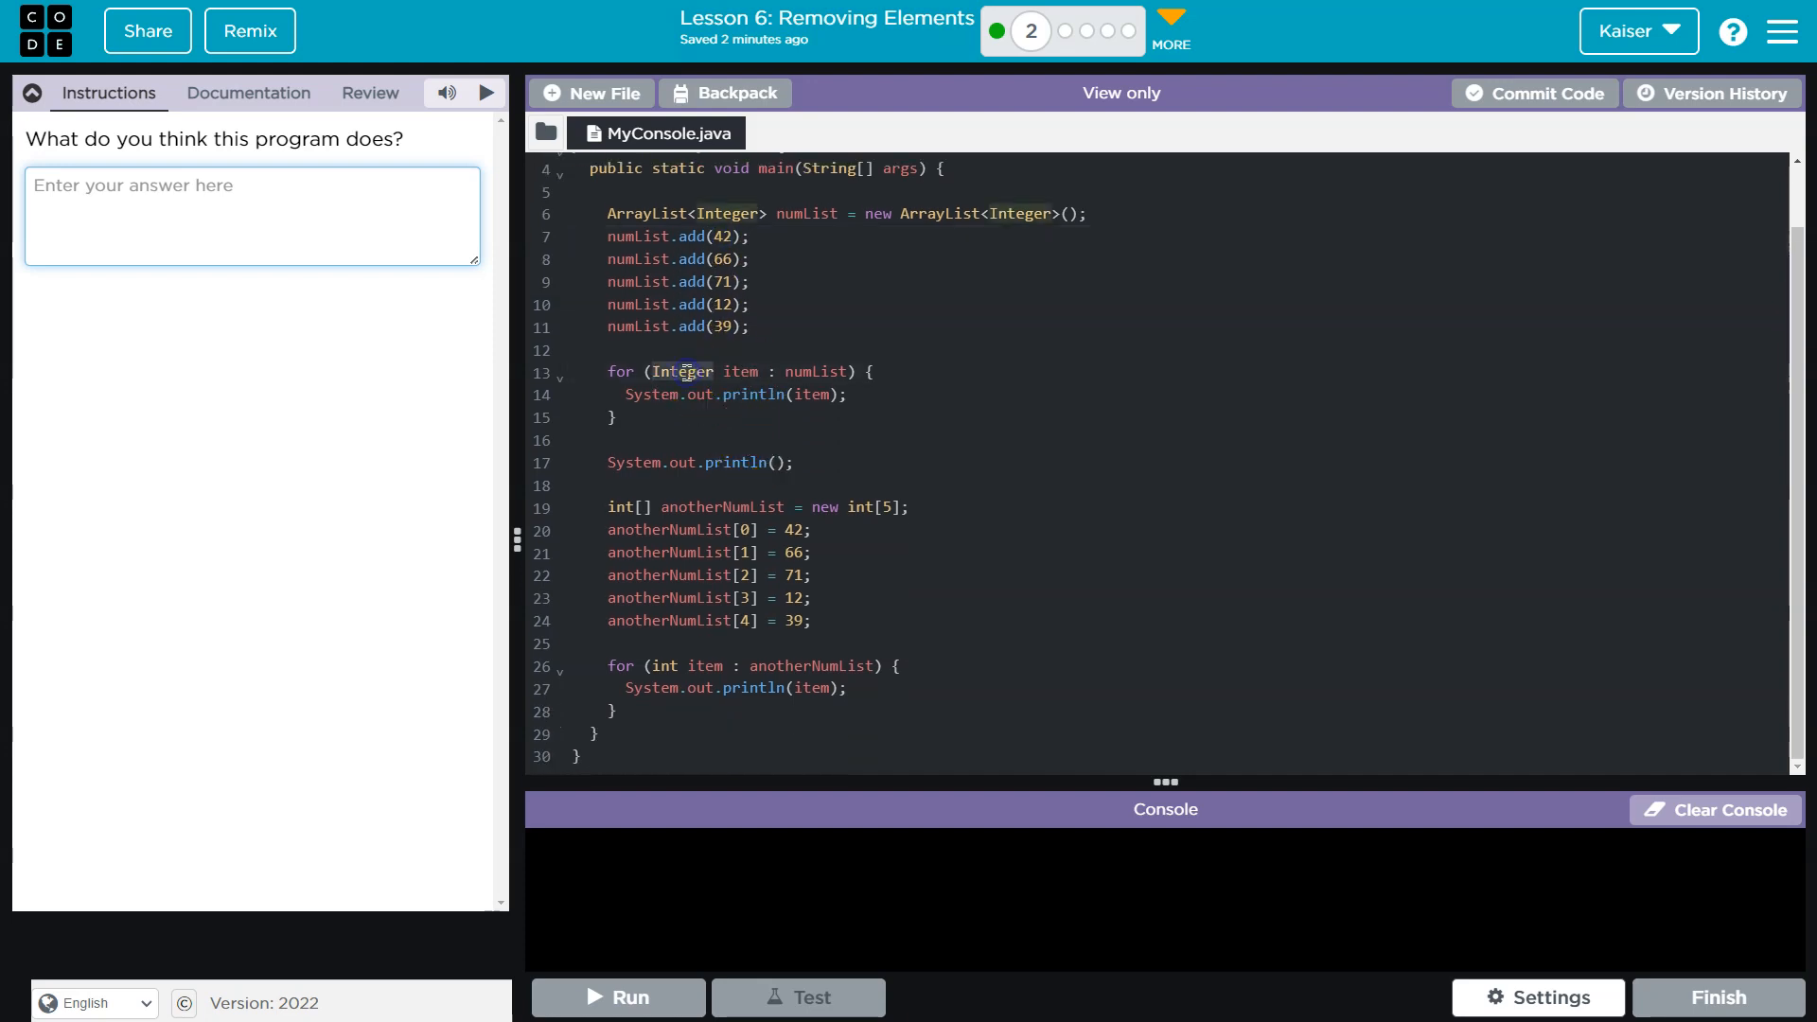
mouse_move(742, 371)
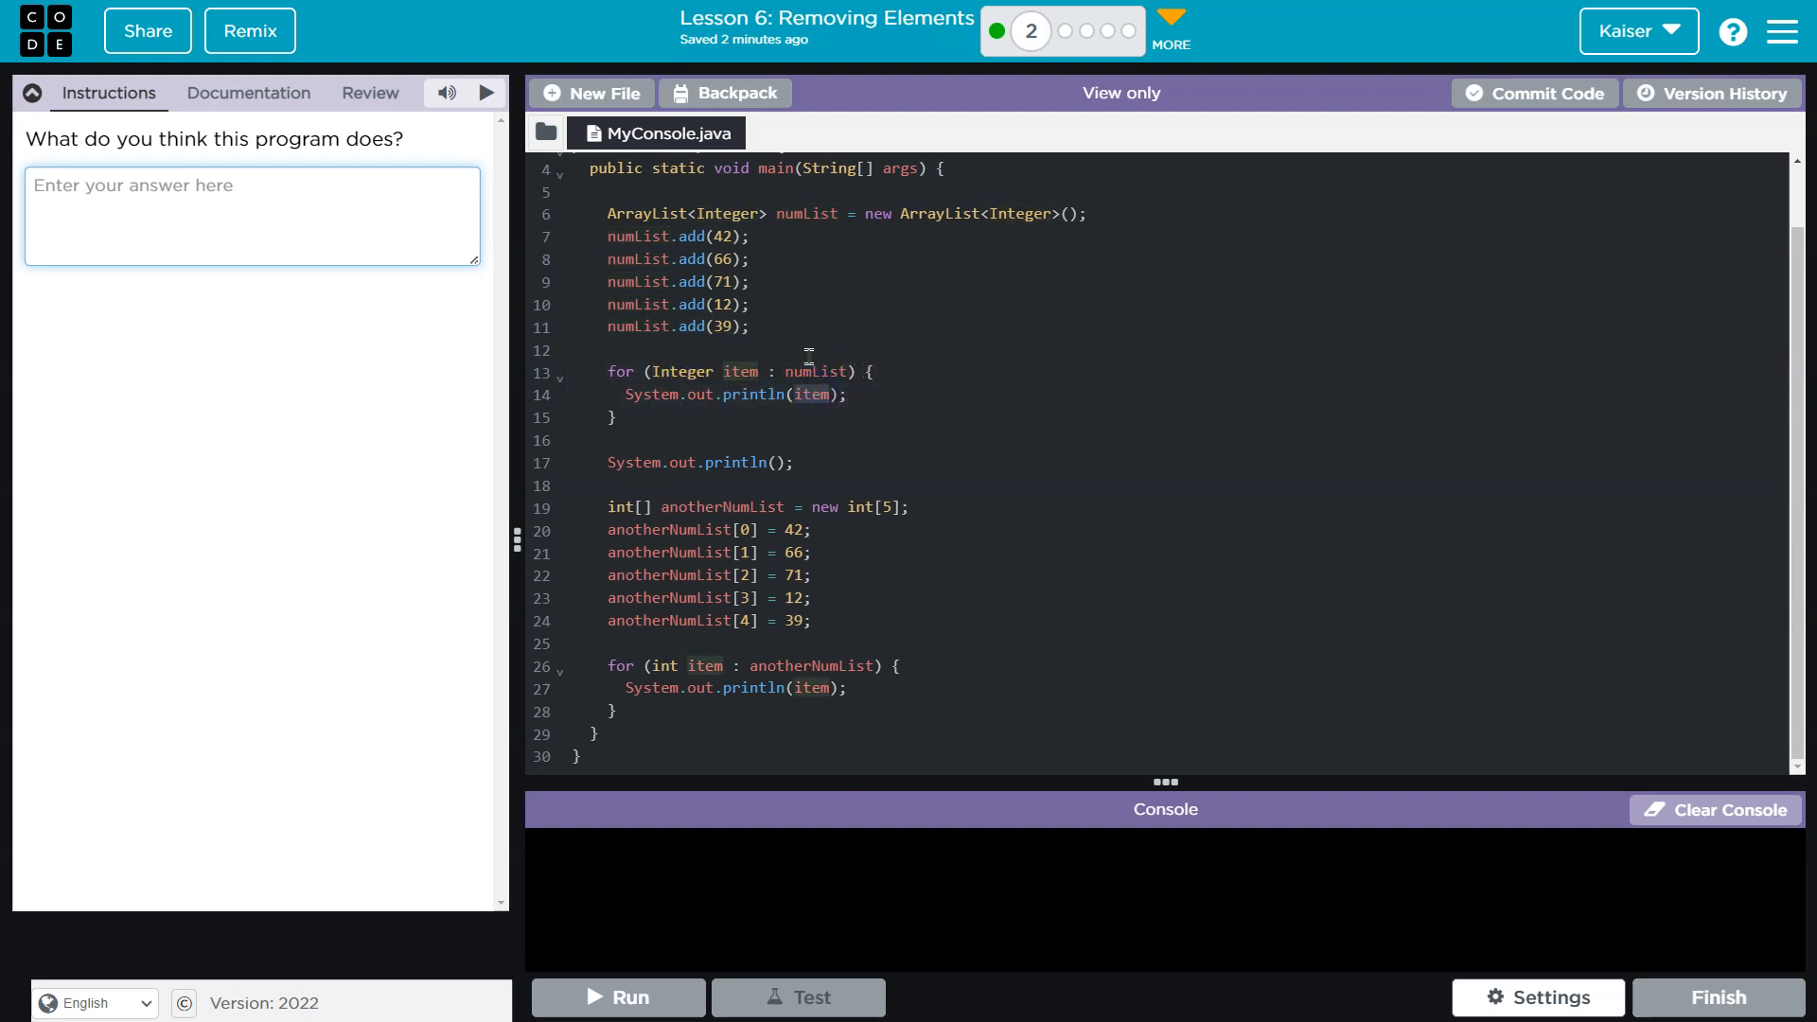
mouse_move(804, 447)
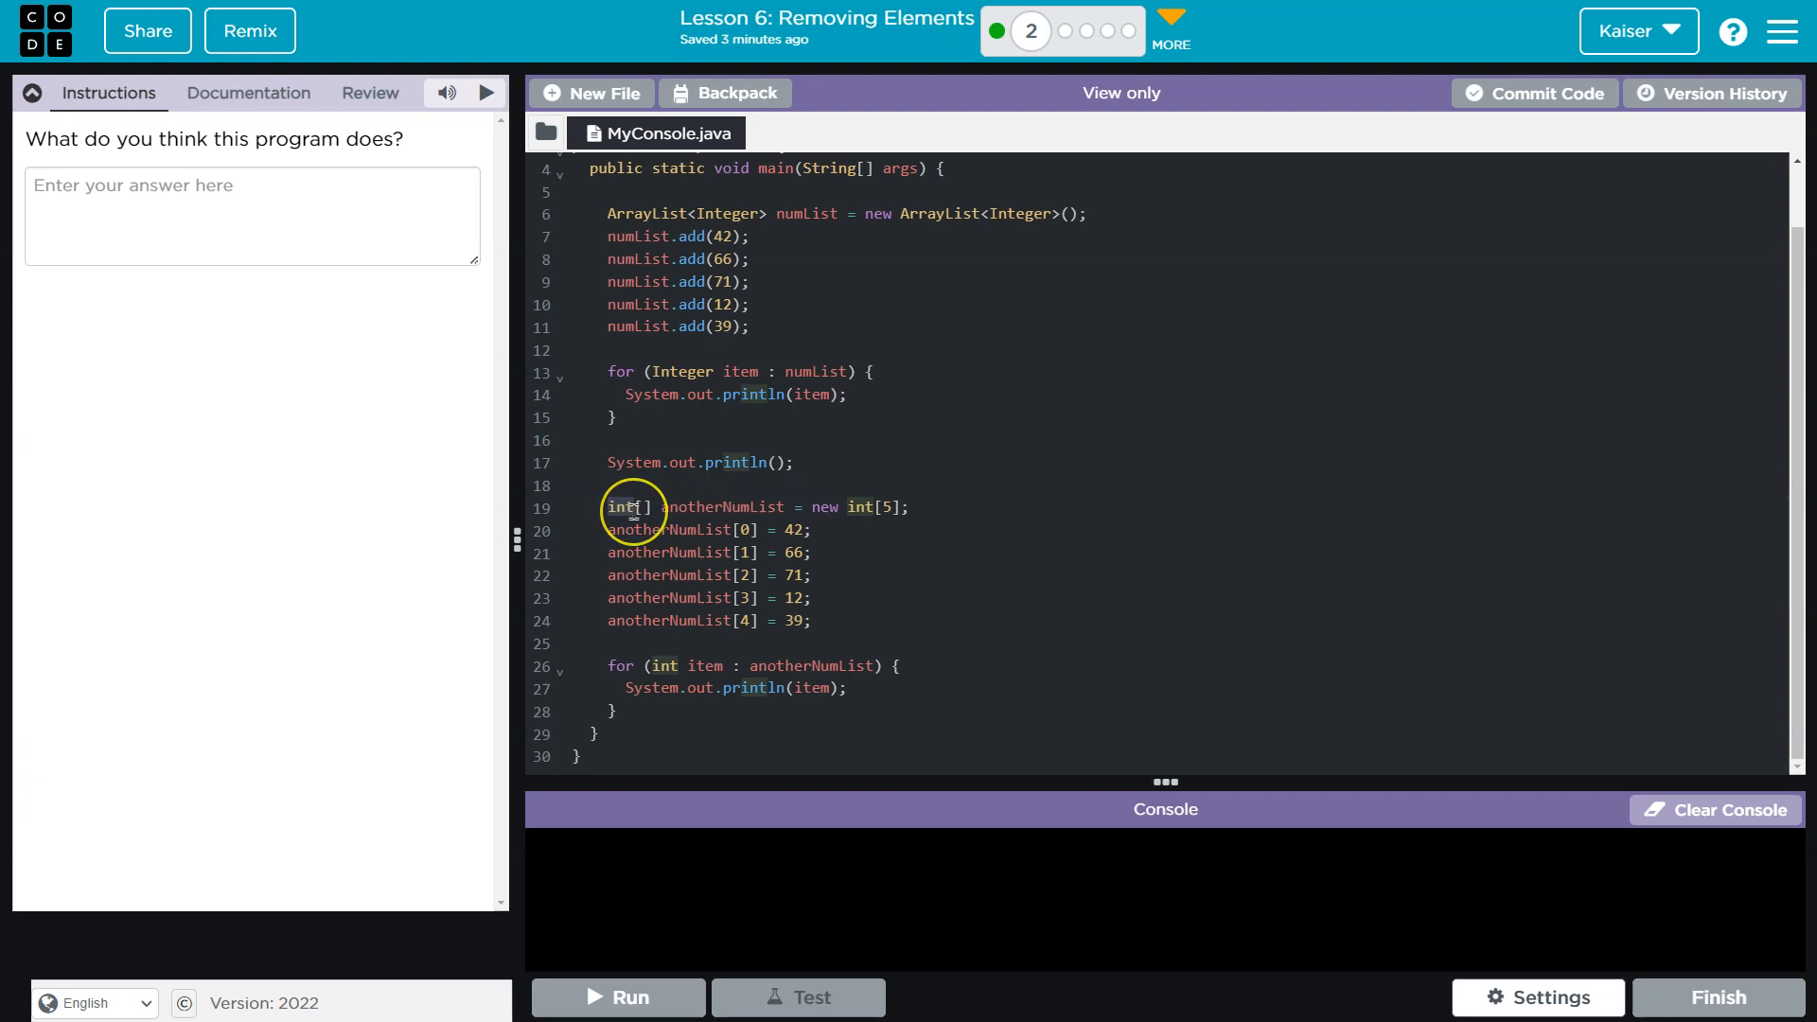
mouse_move(880, 484)
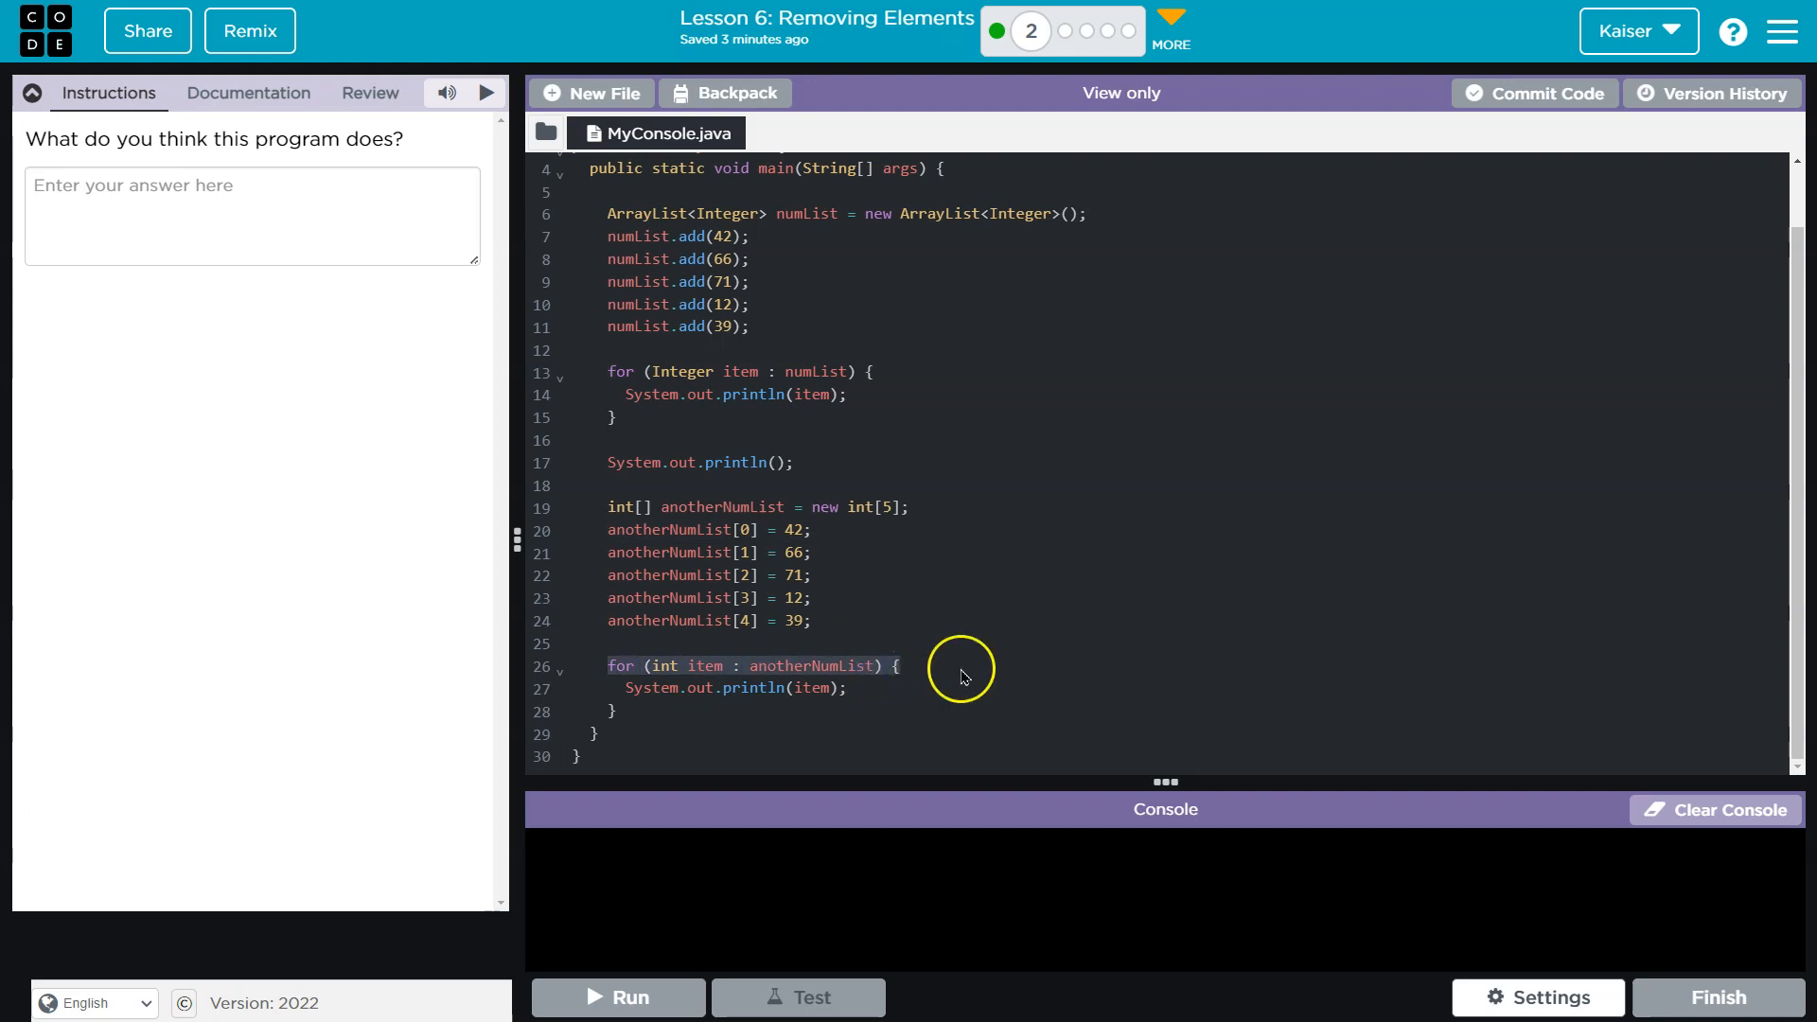
mouse_move(812, 689)
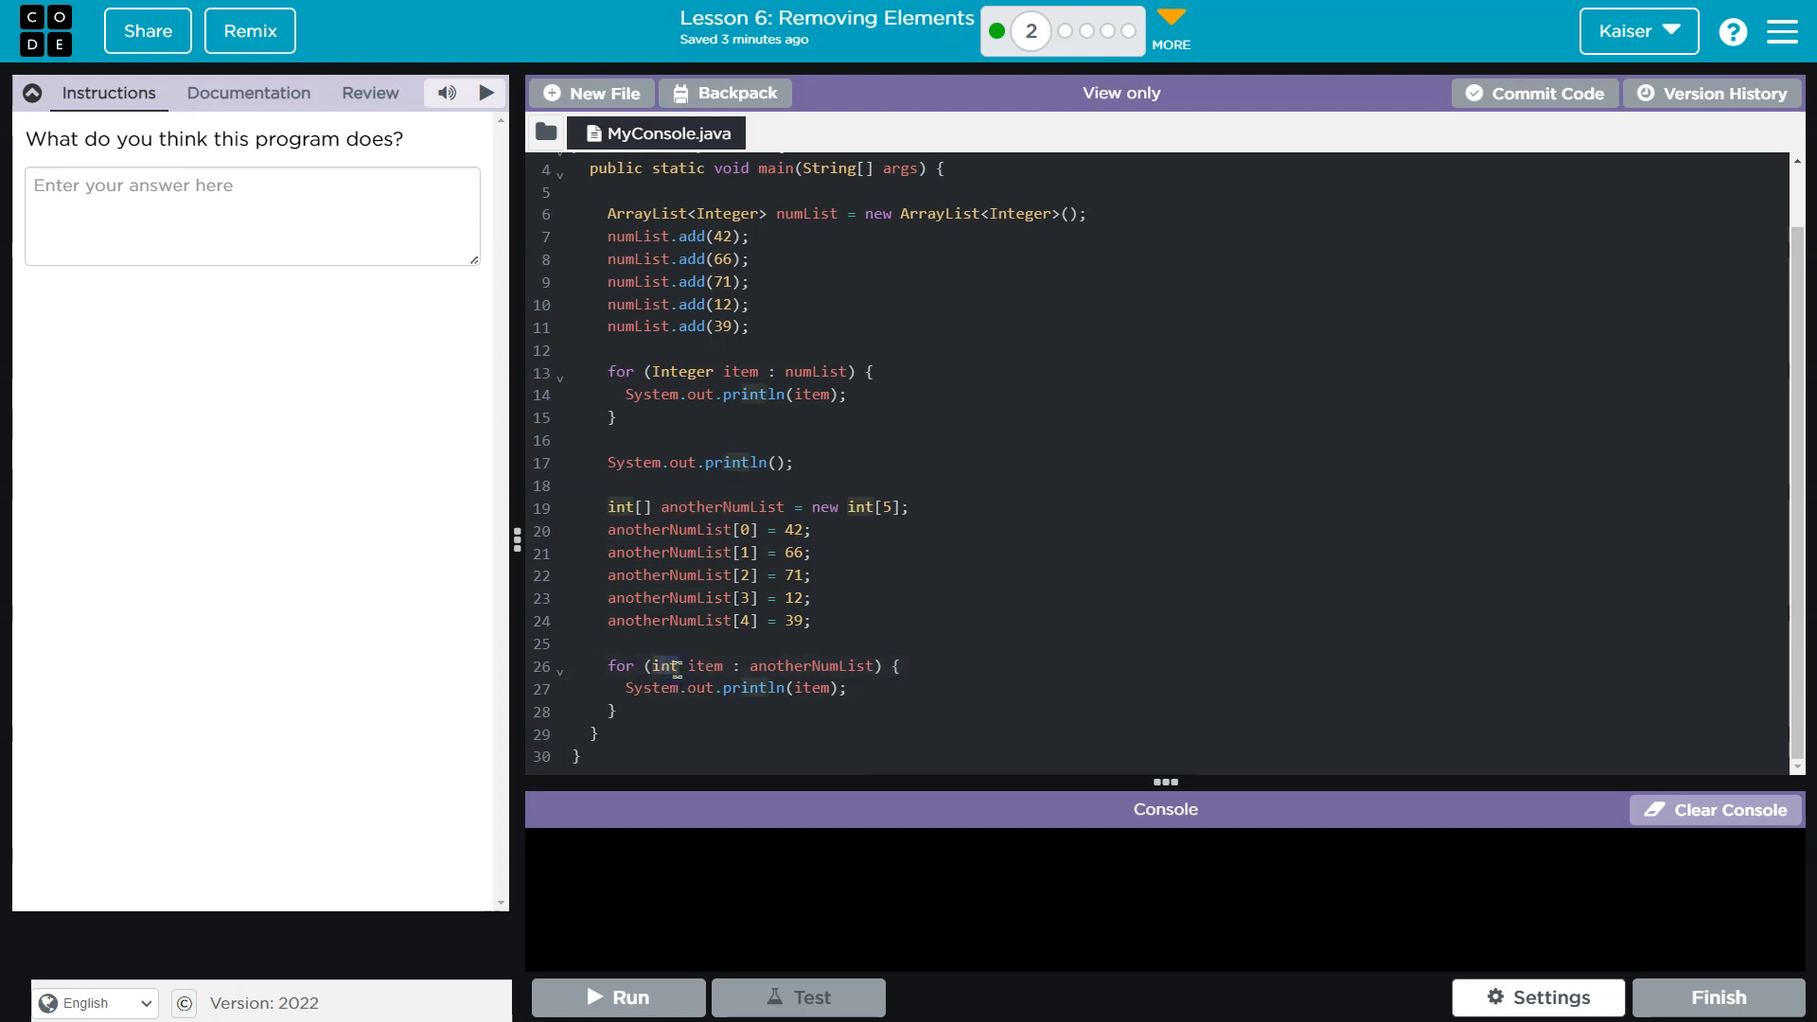
mouse_move(778, 664)
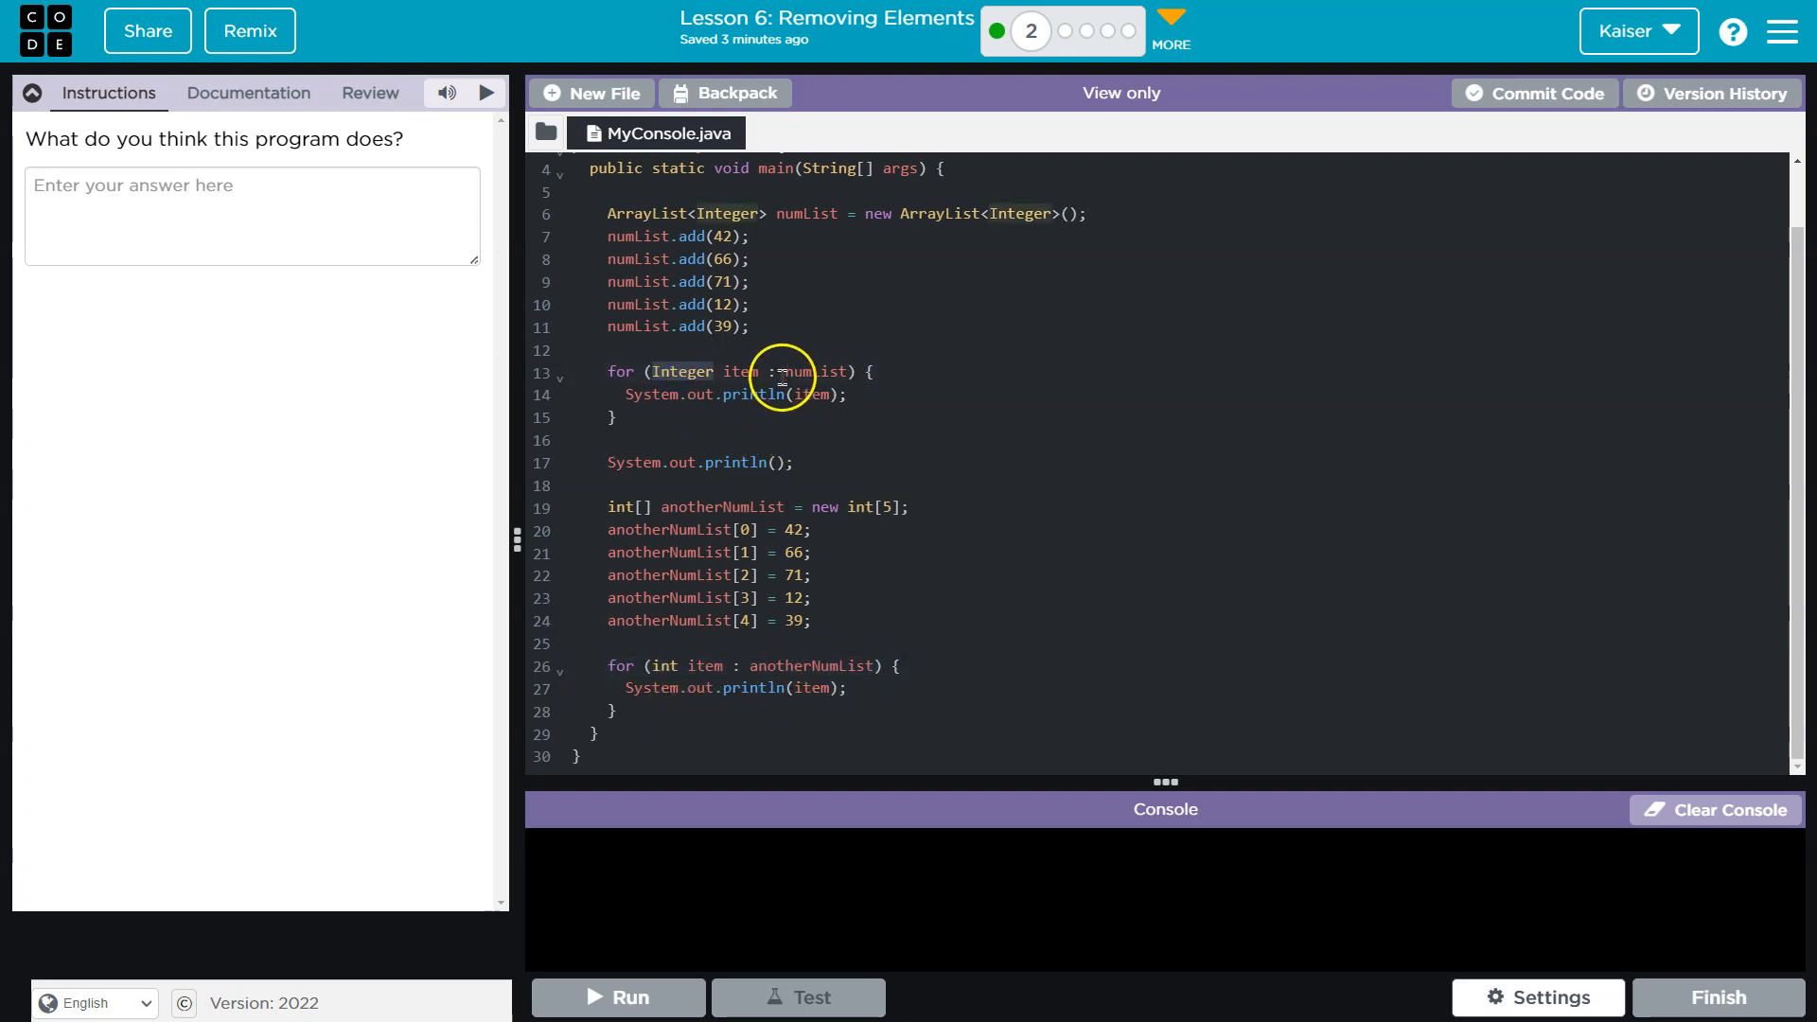
mouse_move(687, 366)
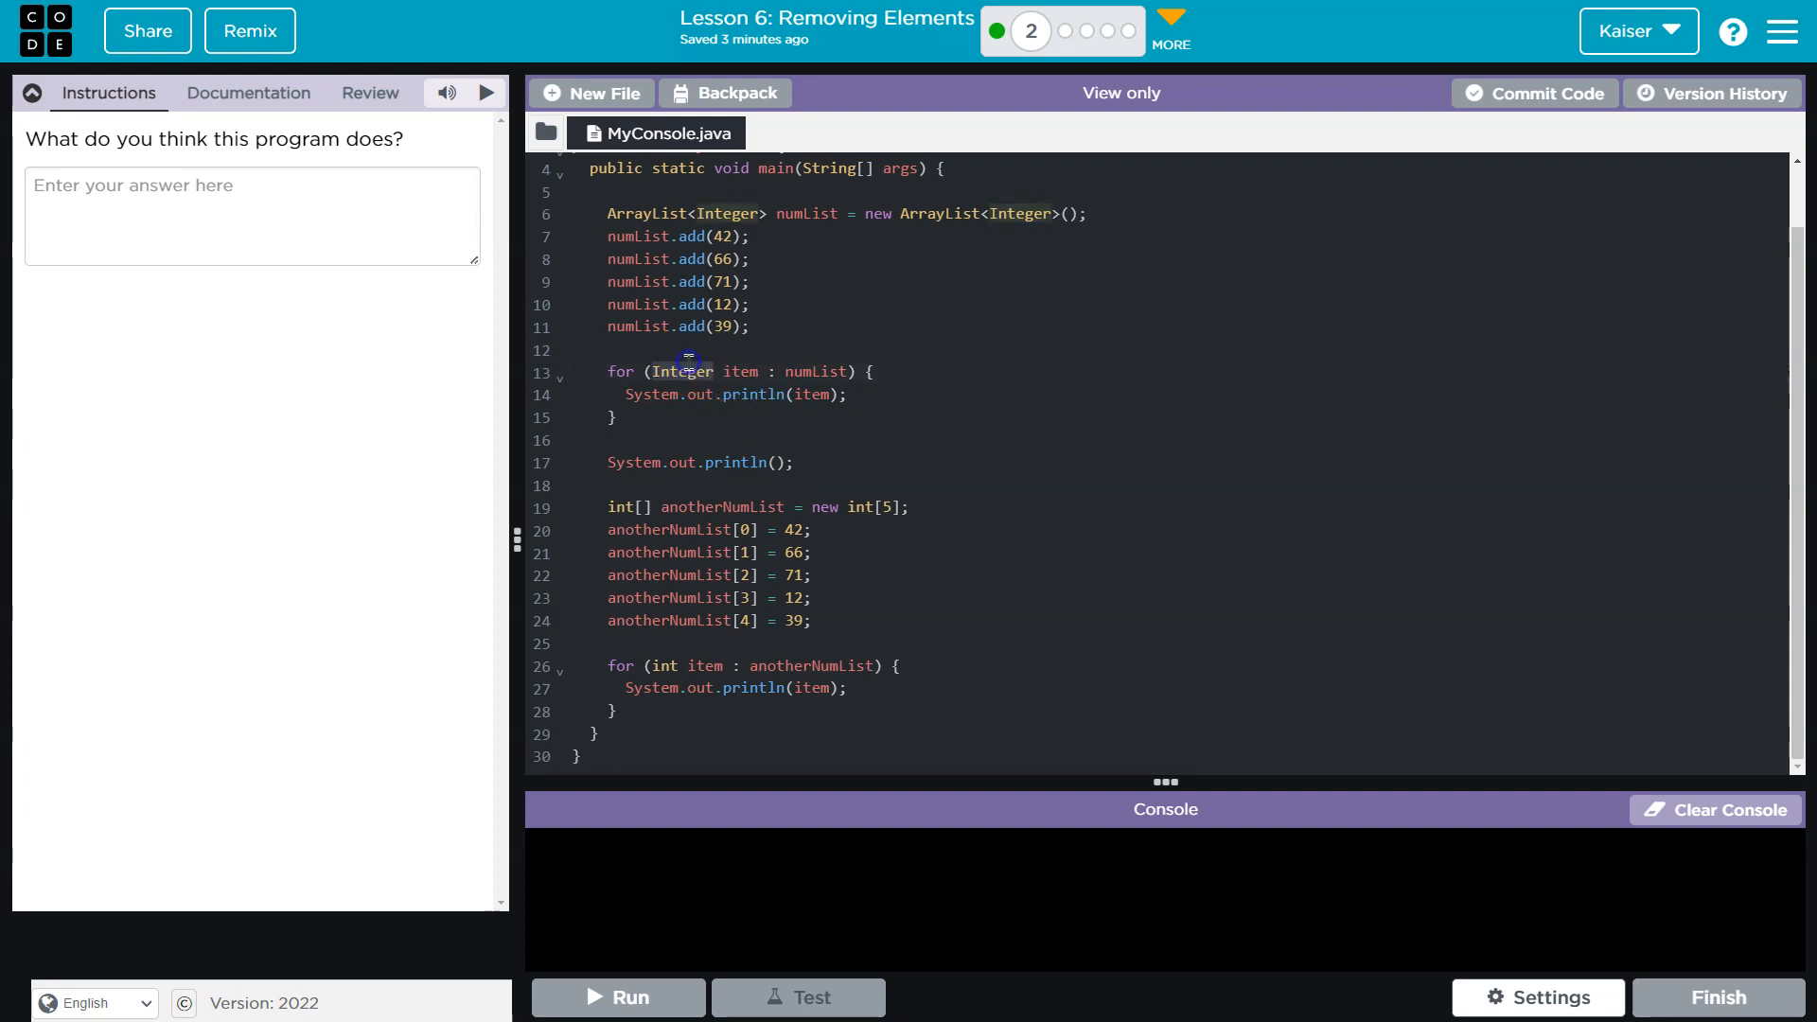
mouse_move(876, 244)
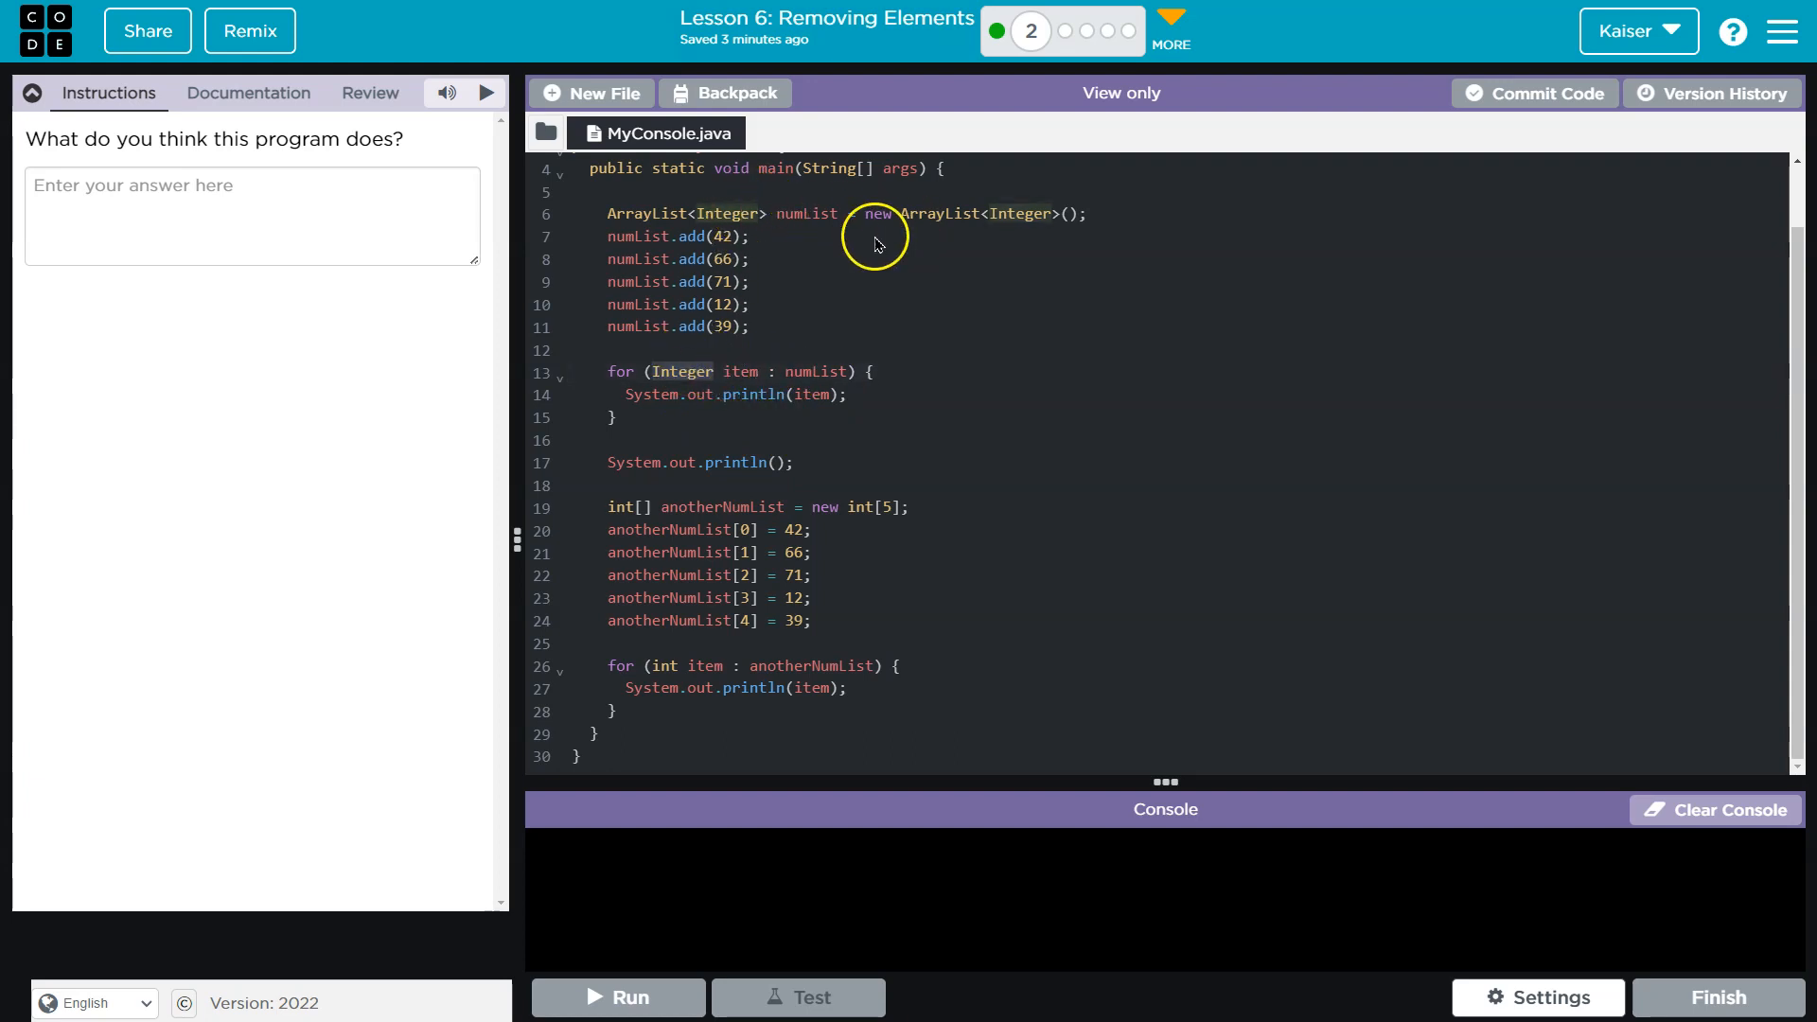
mouse_move(736, 371)
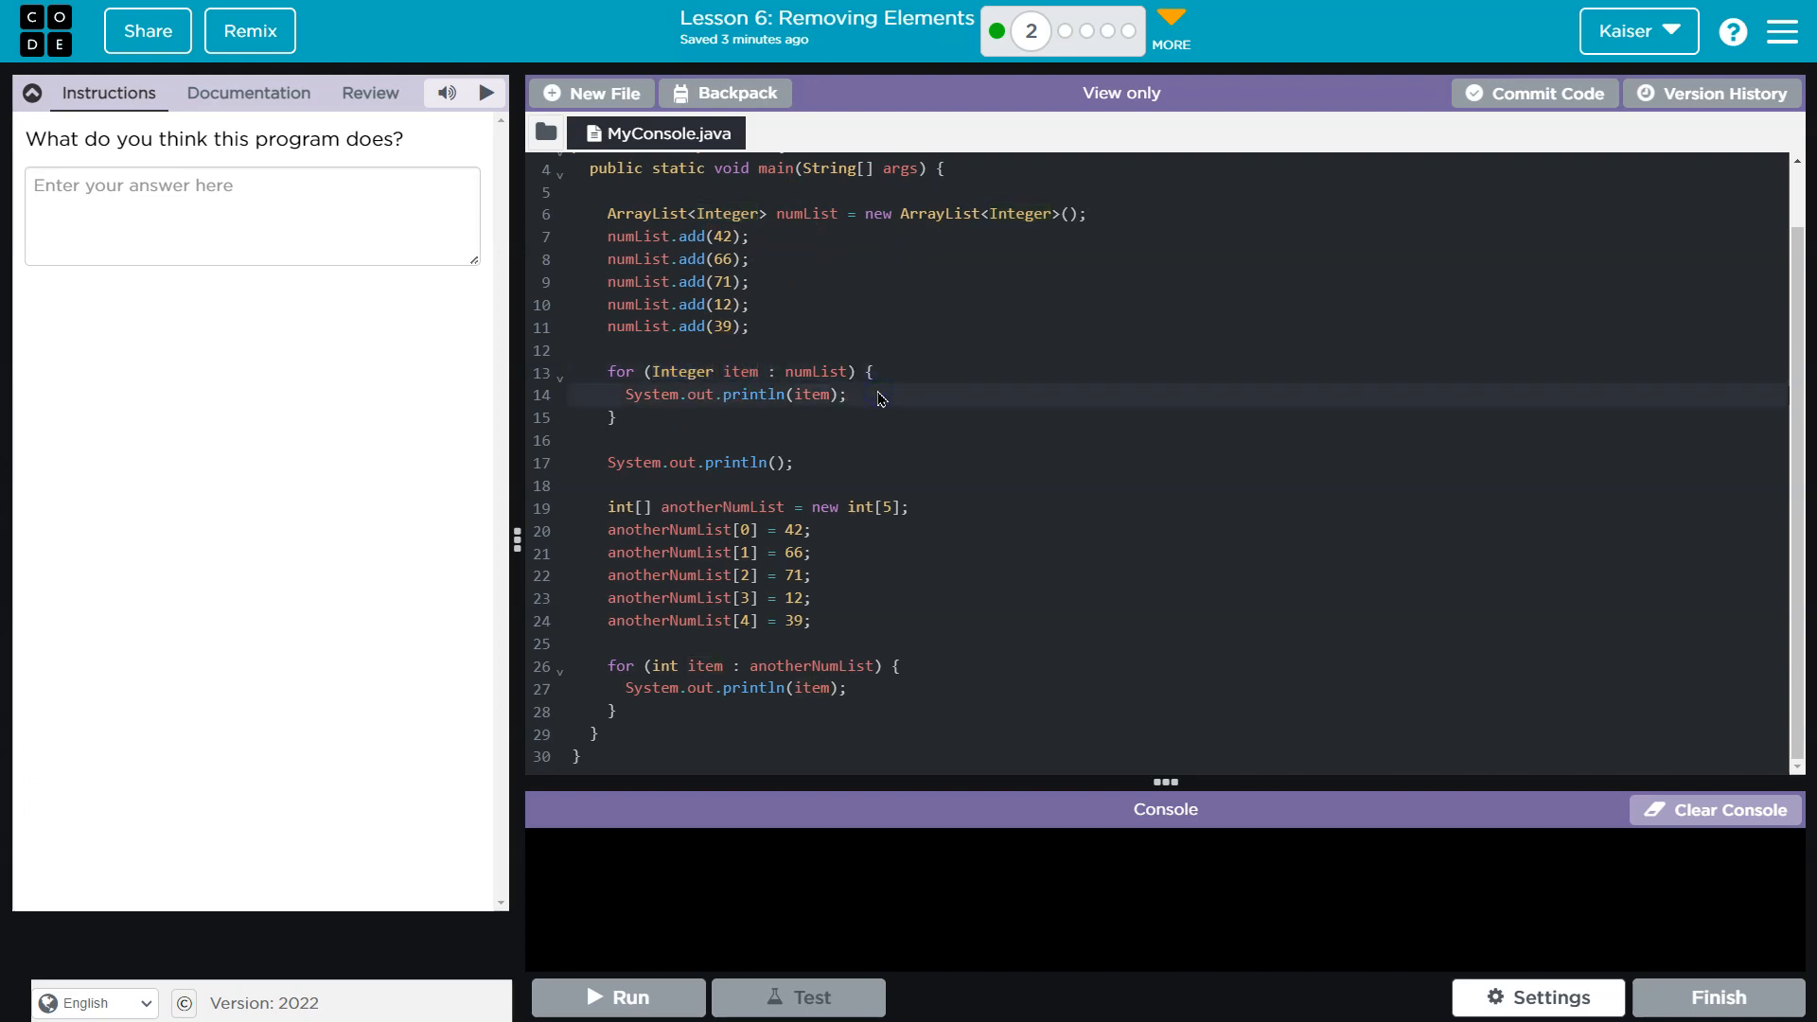
left_click(252, 216)
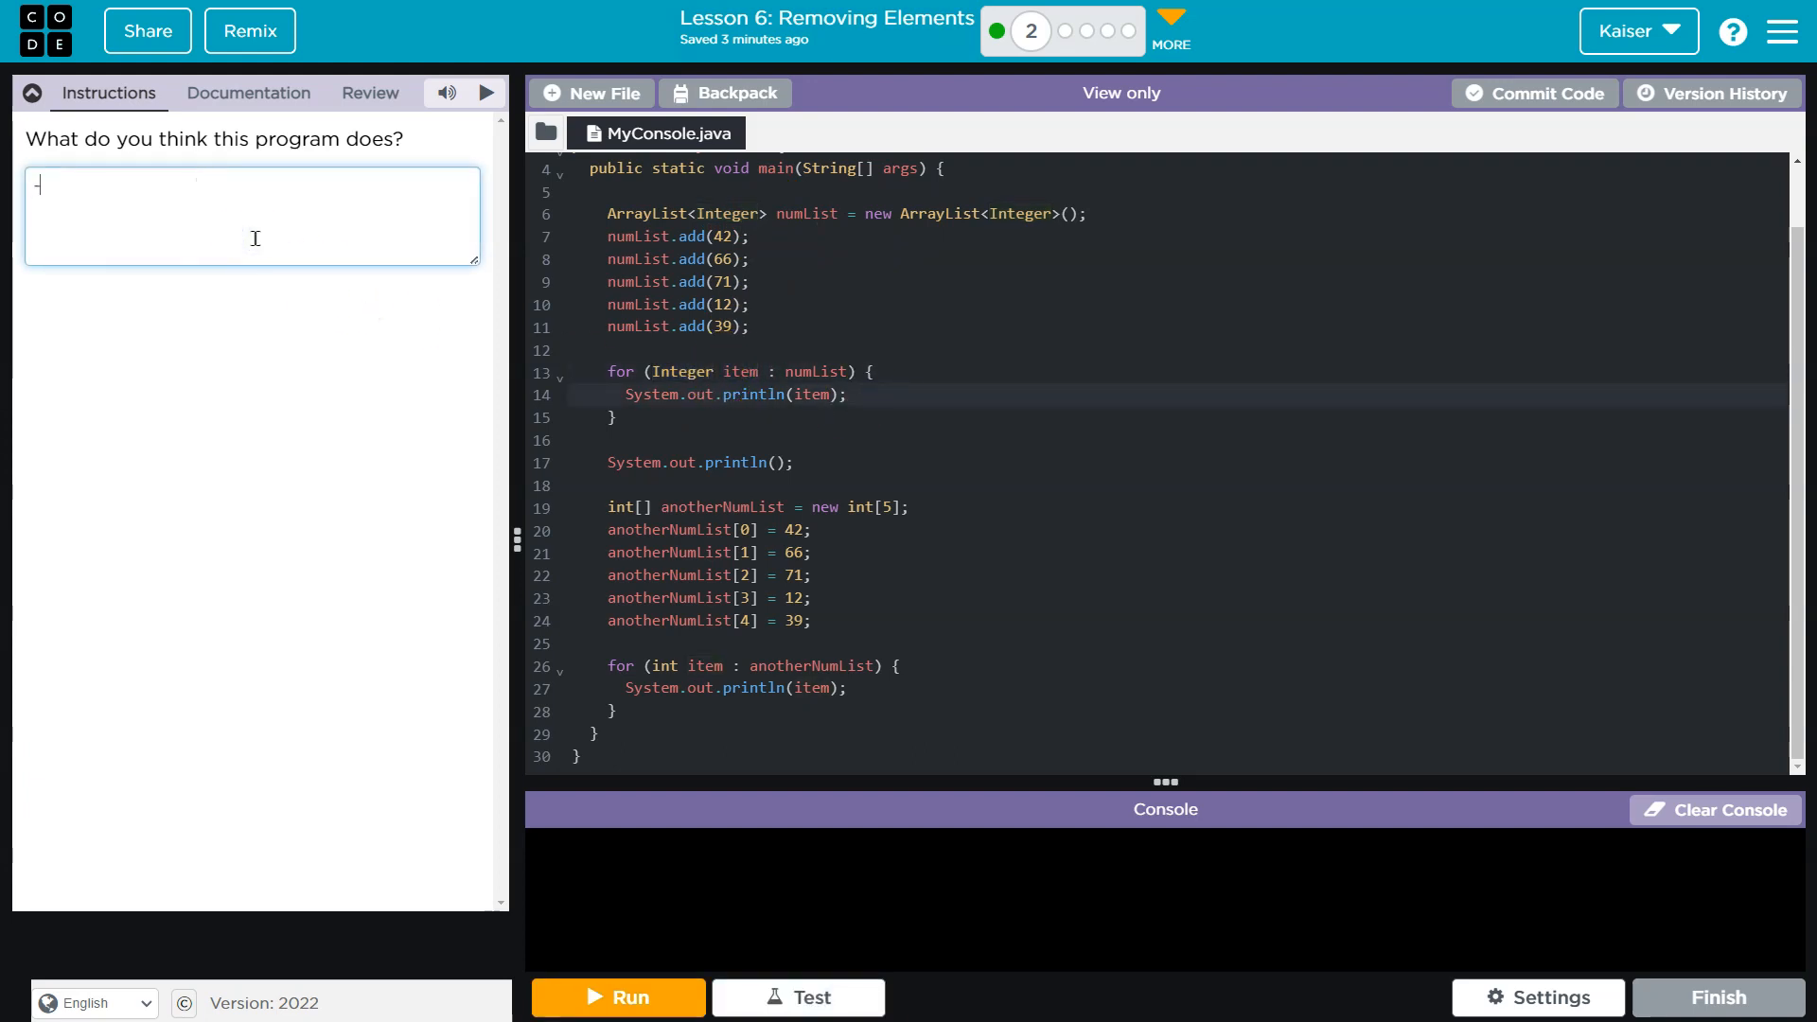
type("-")
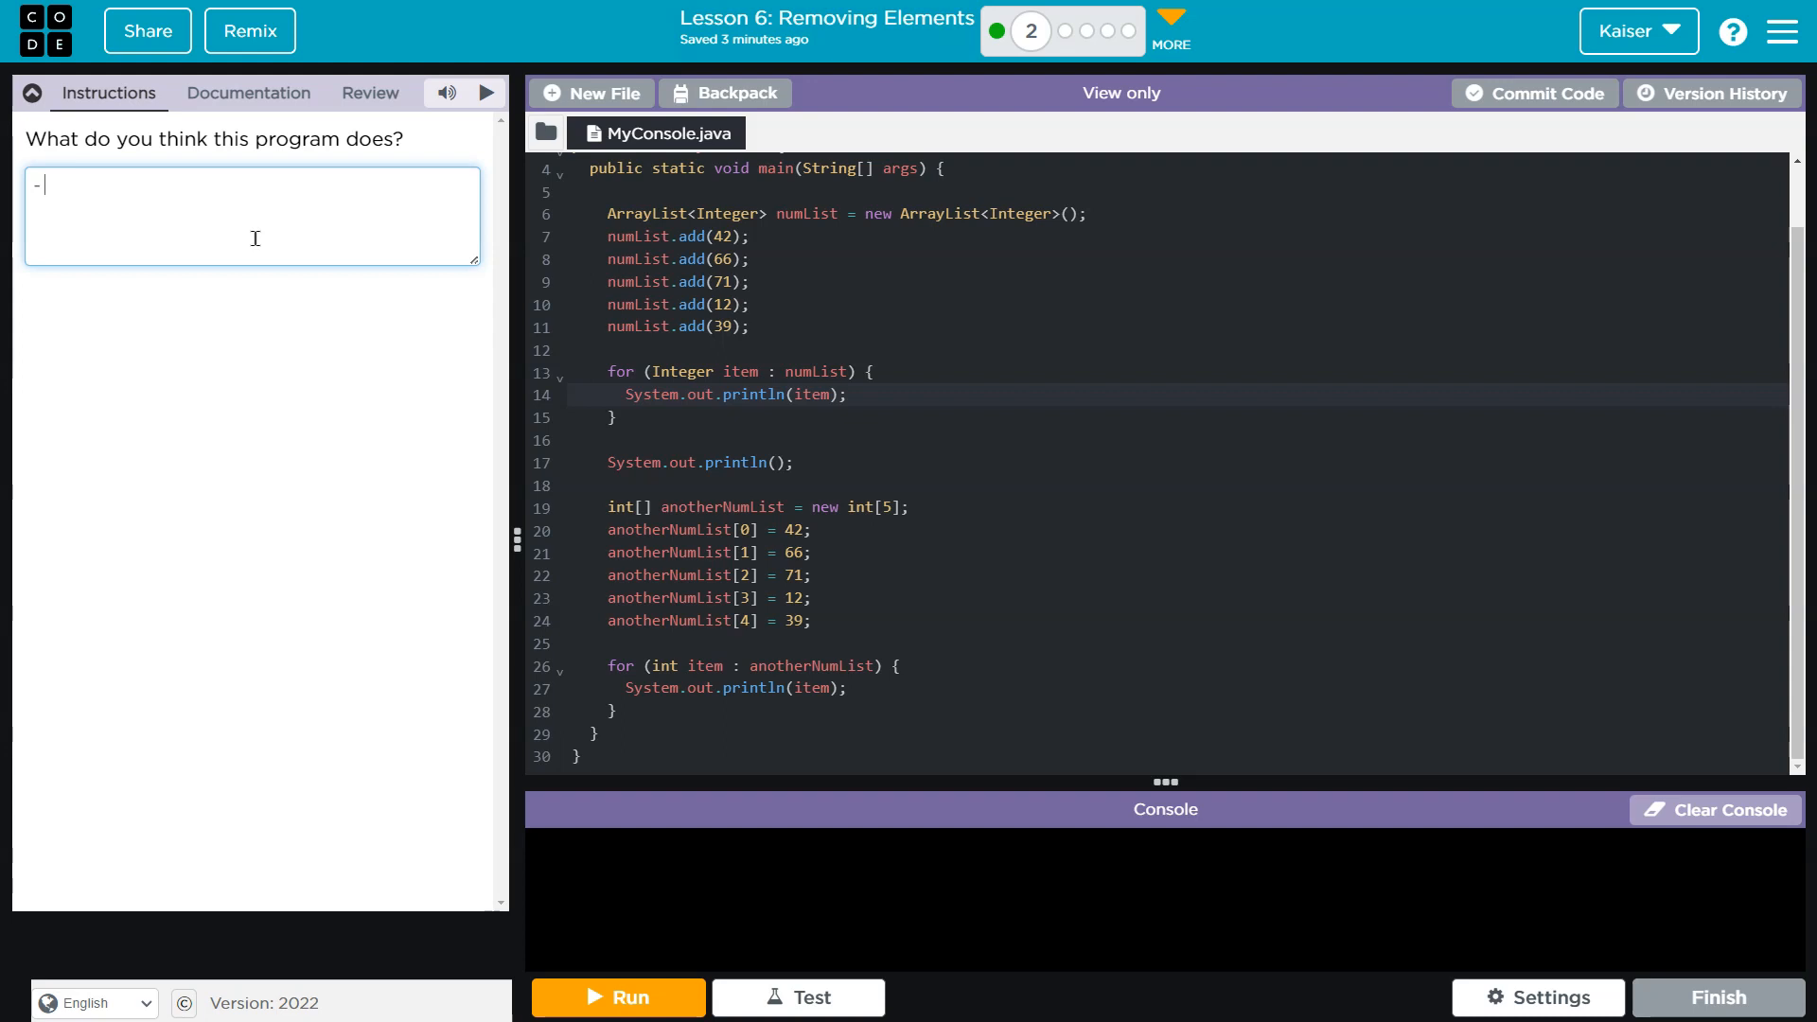
type("the numbers in each of")
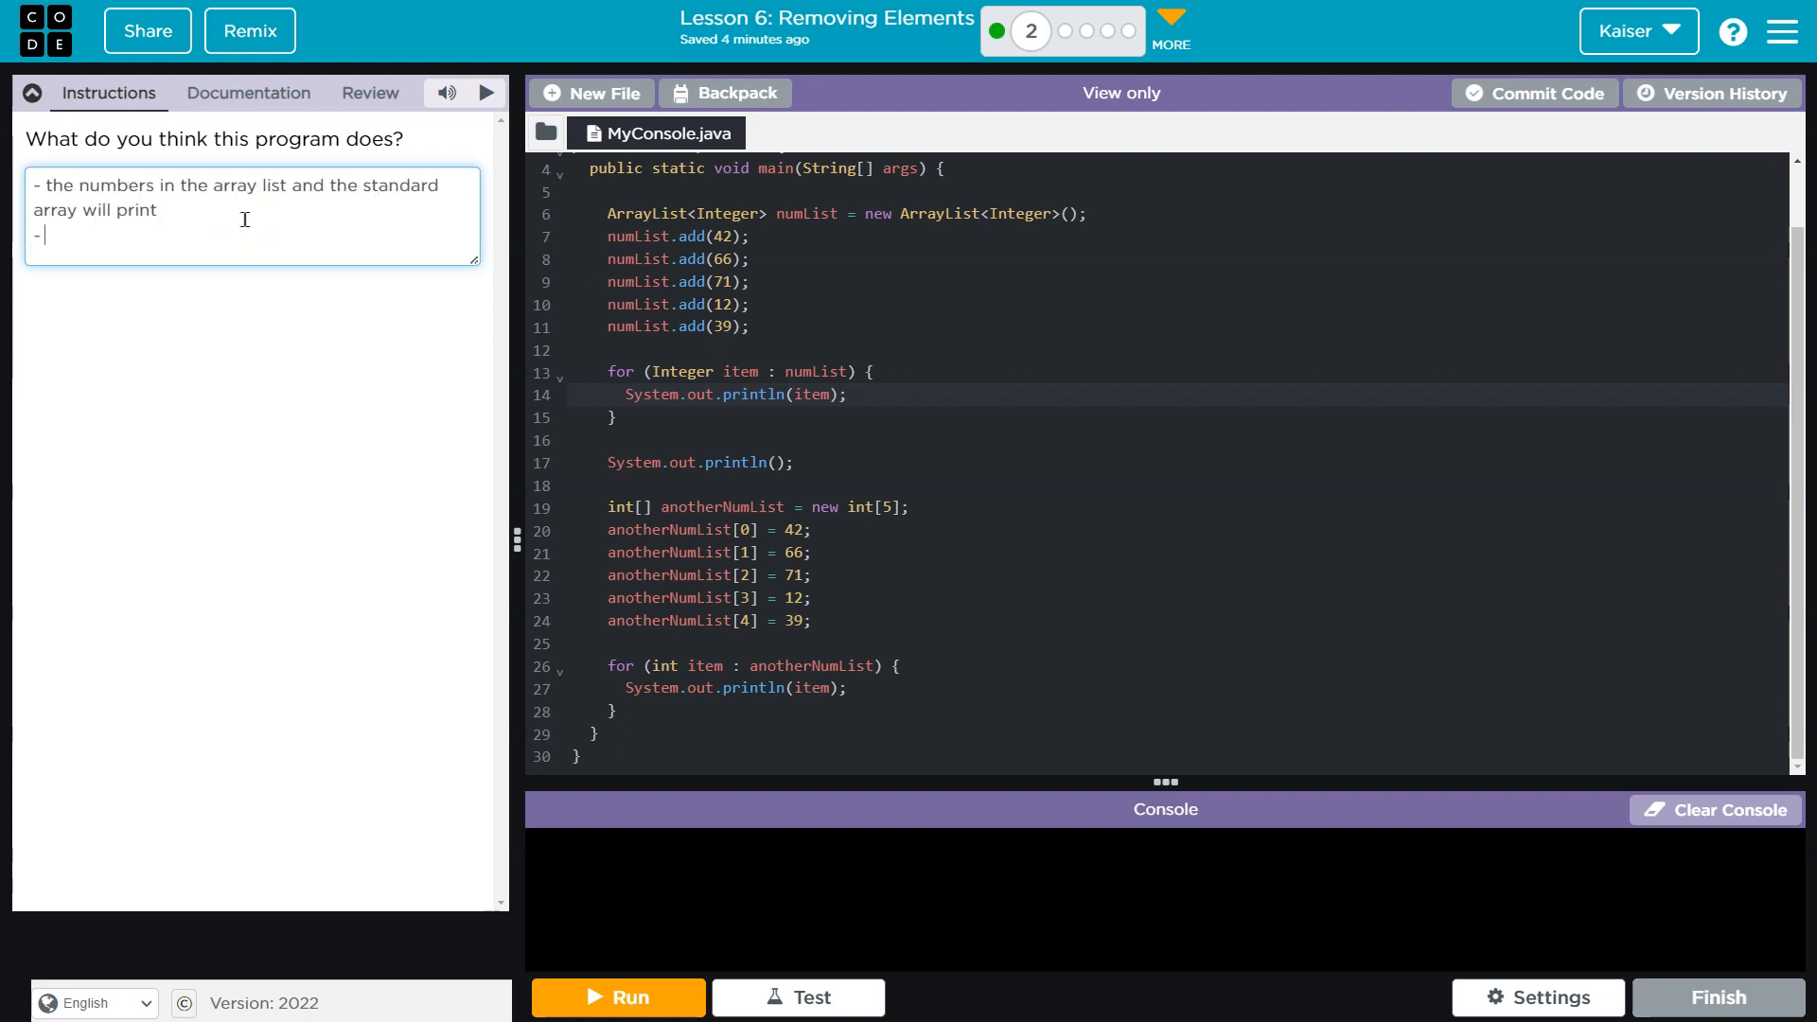
type("enchanced loops will work for both data ty")
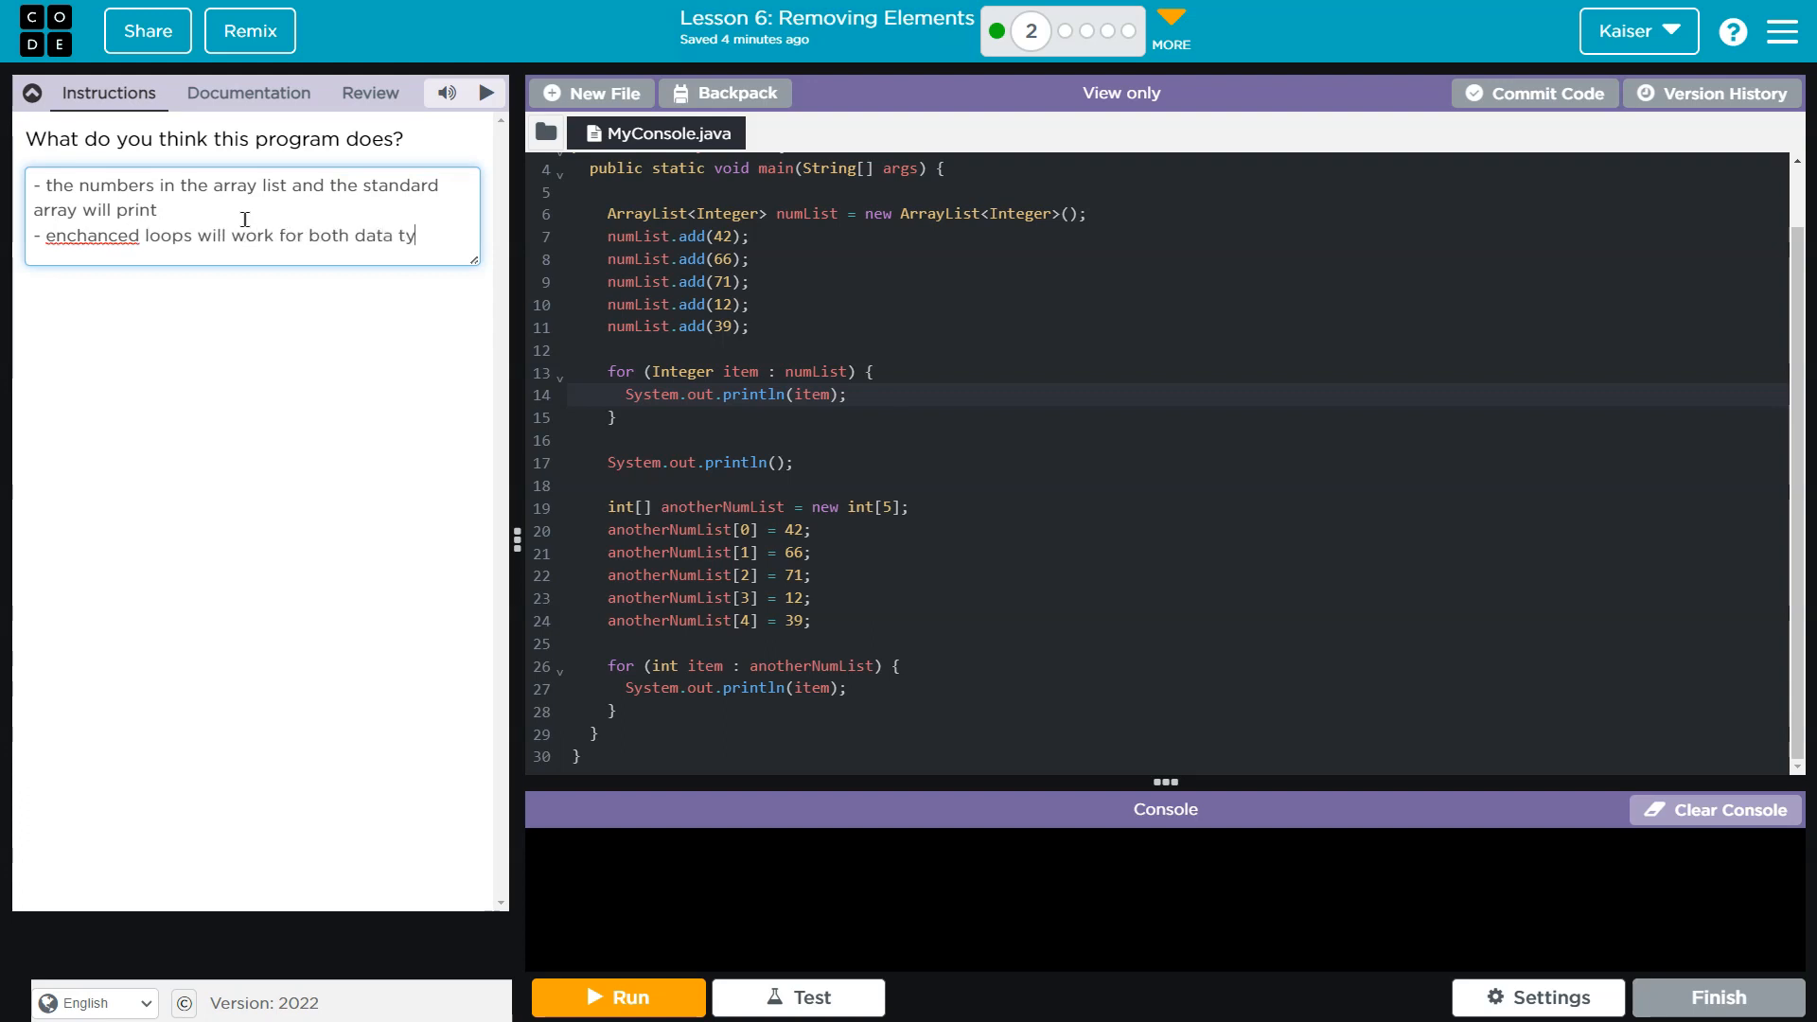
type("pes")
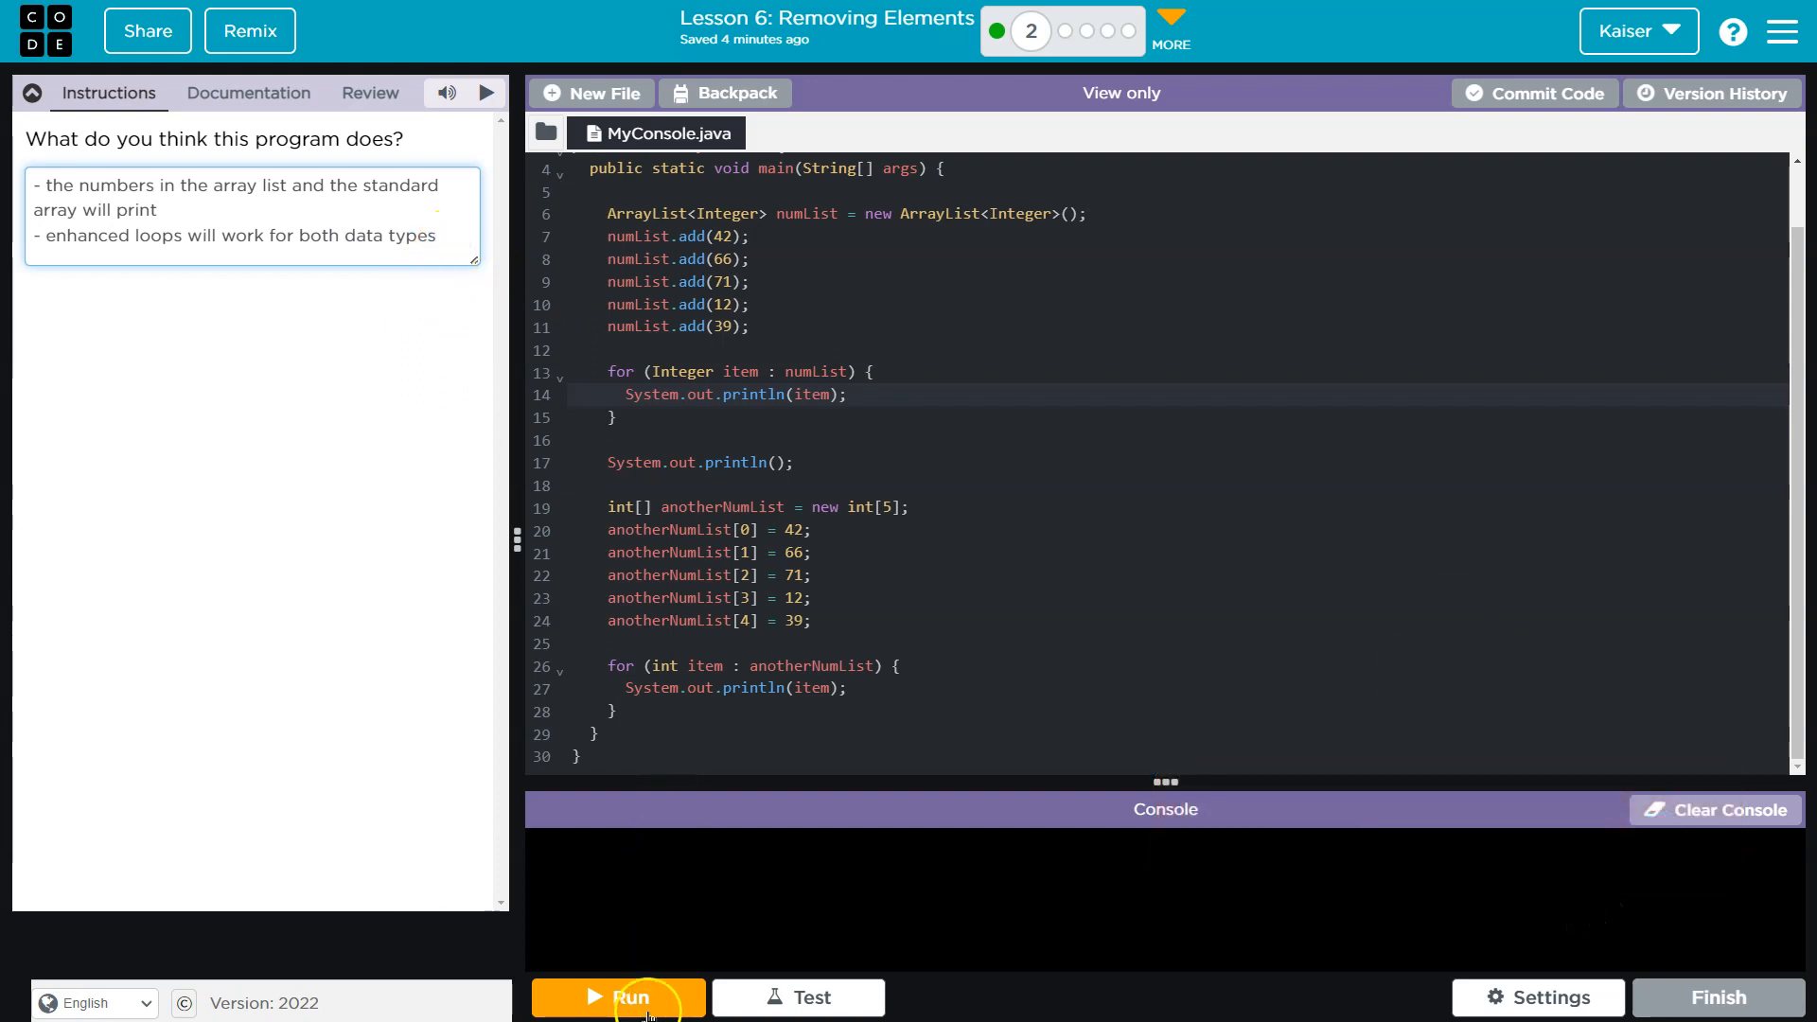
Run the program so the console prints 42, 66, 71, 12, 39 for both lists
left_click(616, 997)
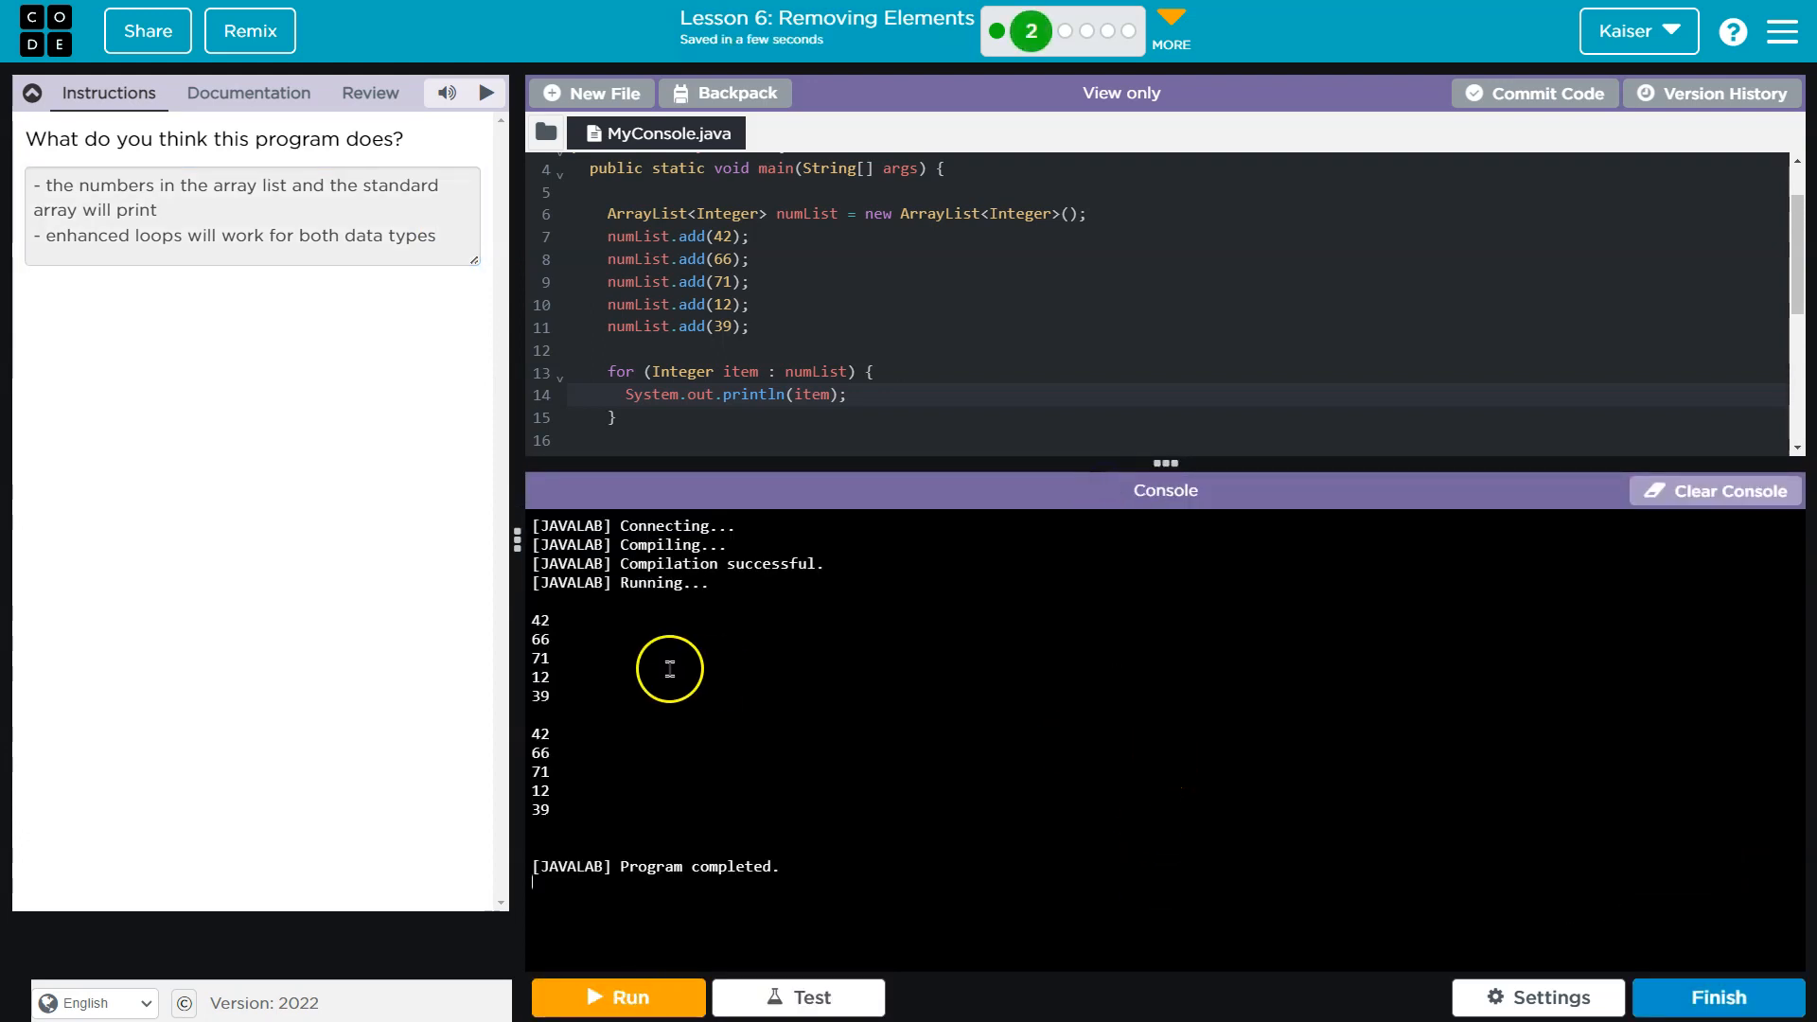
mouse_move(711, 693)
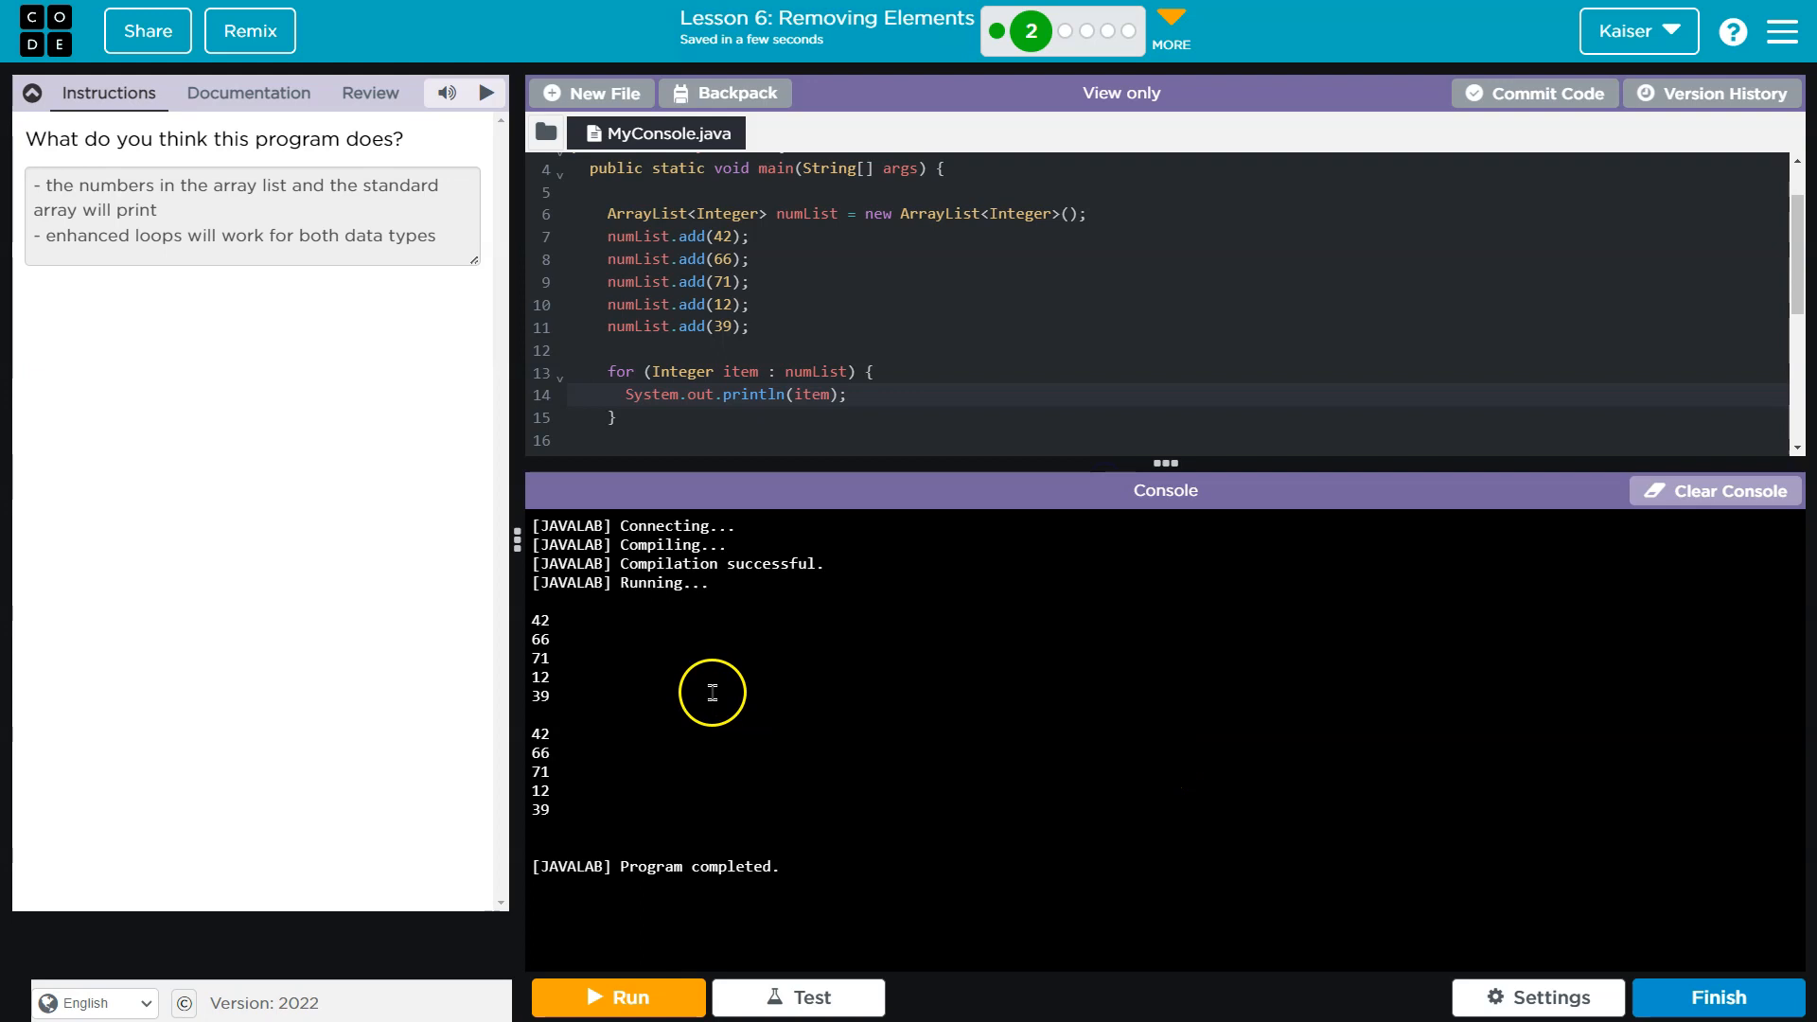